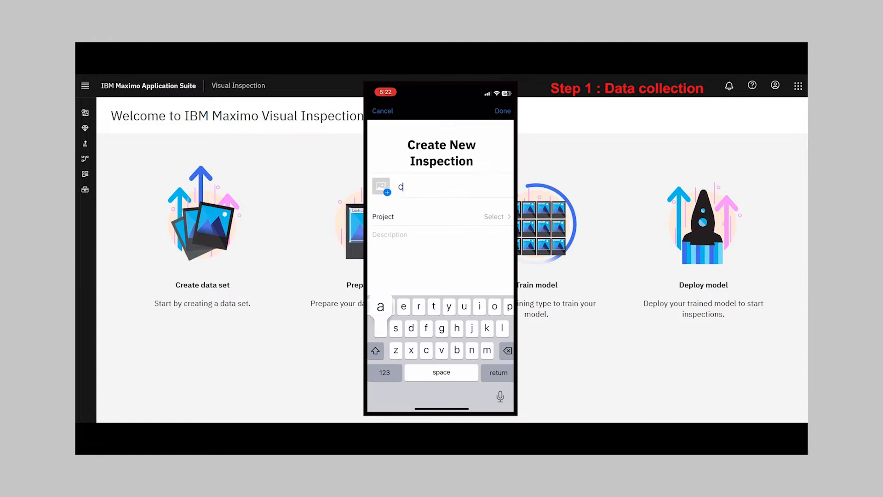
- Name the new inspection Car Connector Inspection and link it to the Car electrical connector data set
text(Car Co)
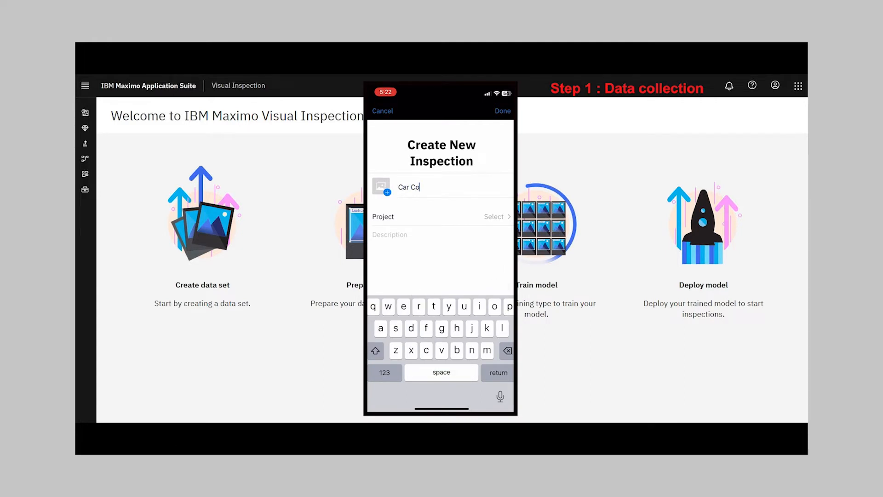
text(nnecto)
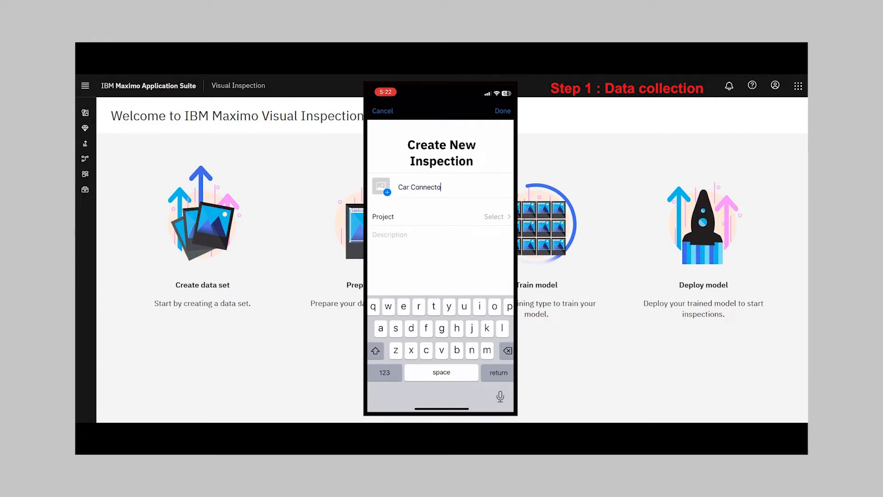
click(493, 216)
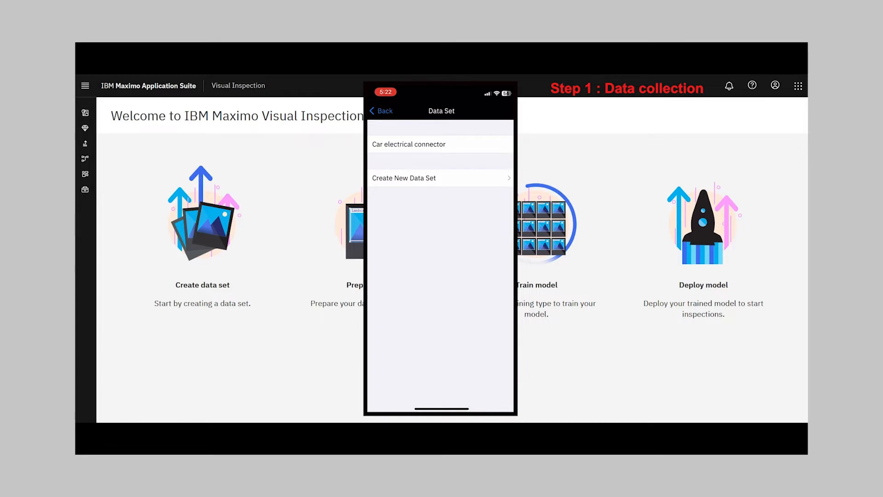
click(408, 143)
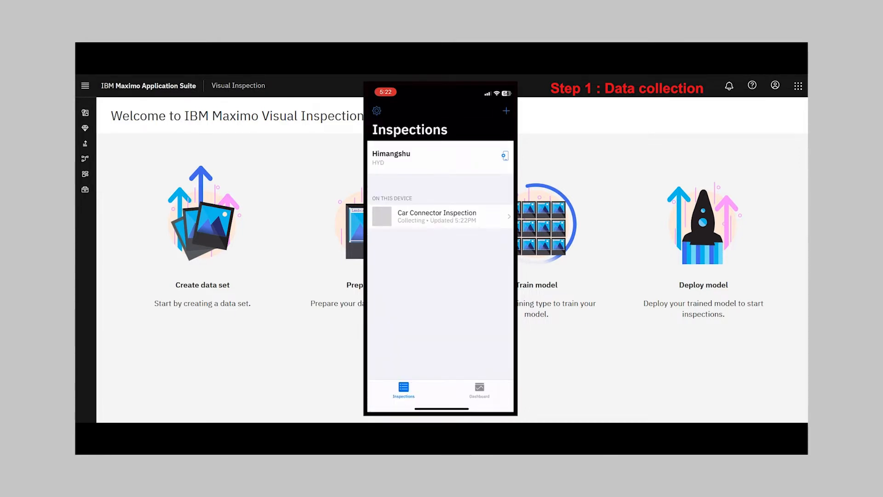
- Review the new inspection's statistics dashboard, then move to the web console's data pages
click(439, 216)
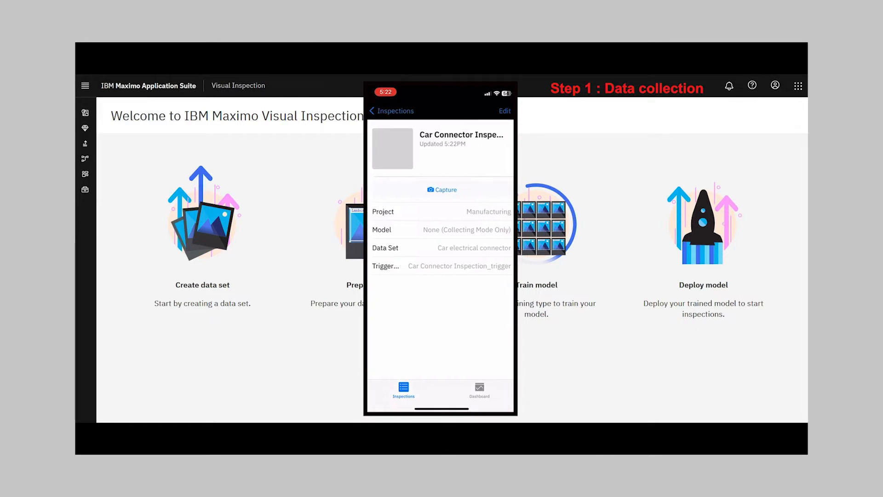
click(441, 189)
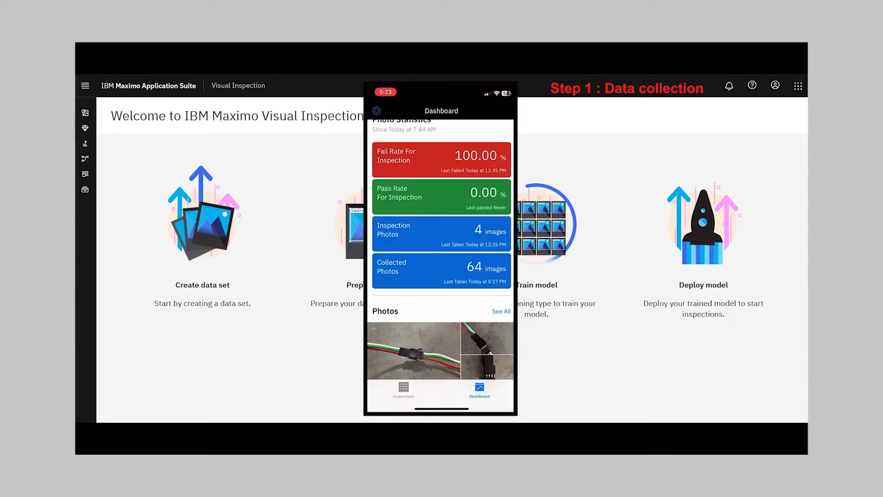
click(114, 174)
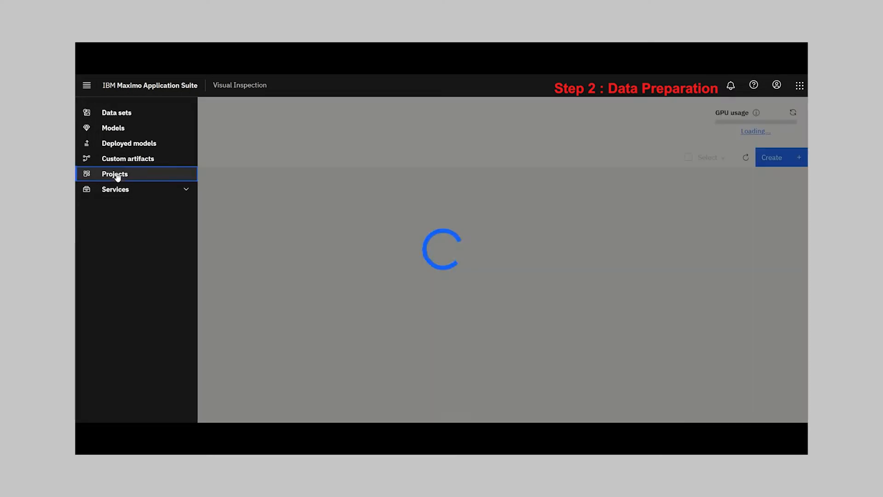
- Outline the connector in a data set image with the Disconnected label
click(114, 174)
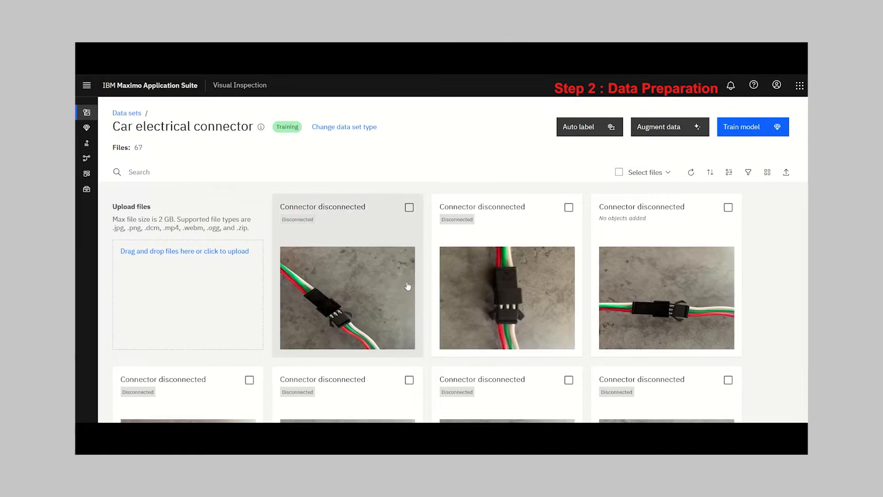
scroll(down, 3)
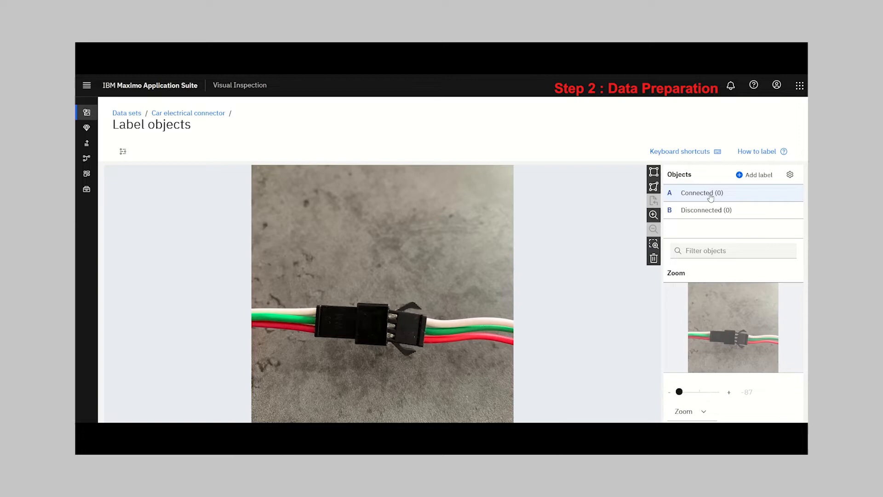
click(706, 209)
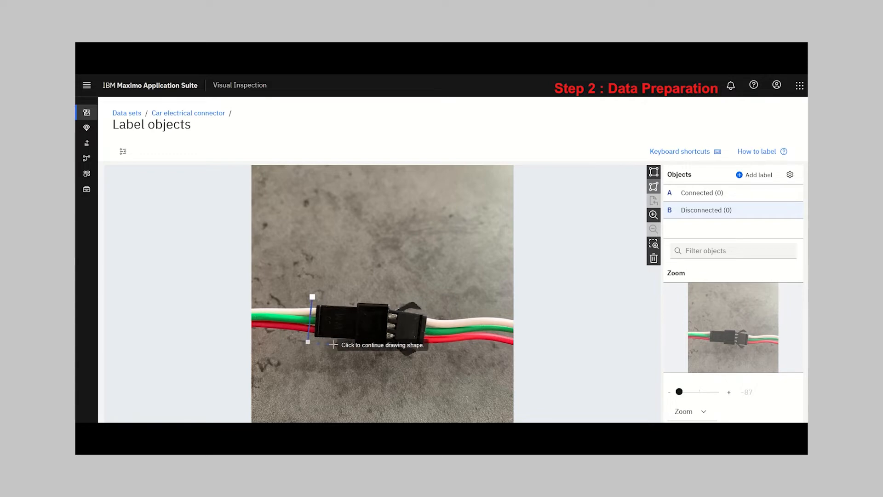
click(348, 344)
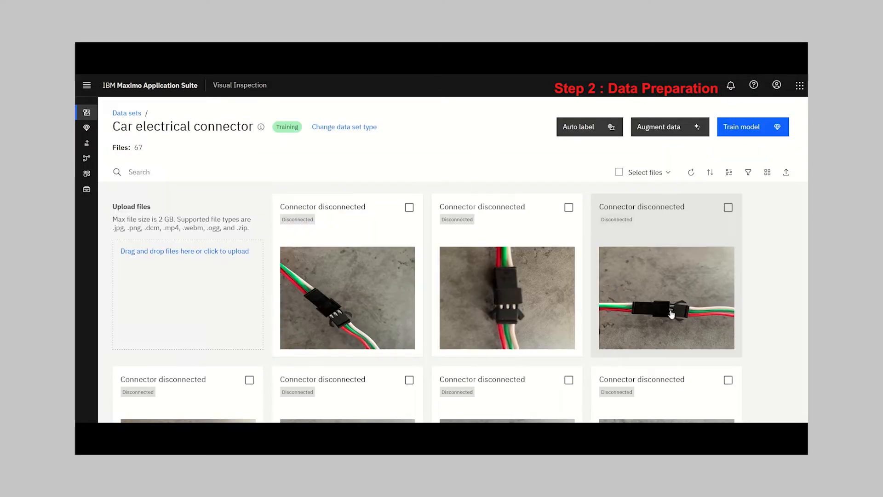
scroll(down, 3)
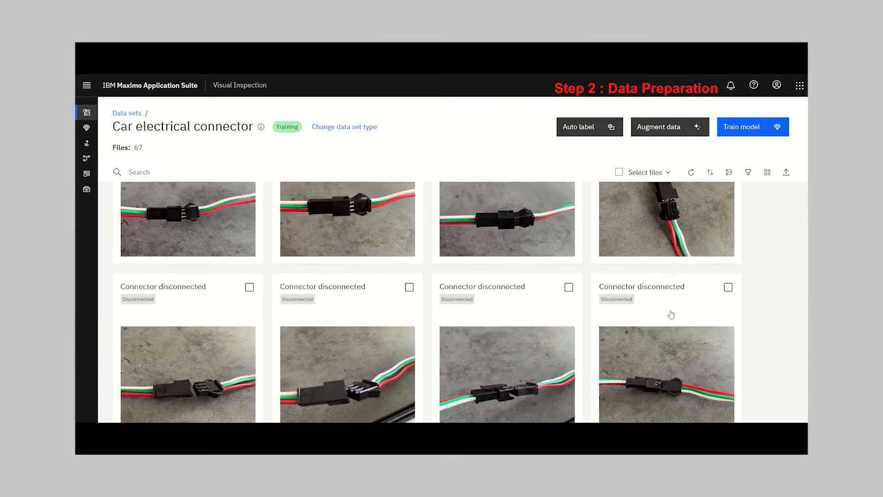
- Augment all 67 files with rotation into a new Augmented car electrical connectors data set
click(669, 126)
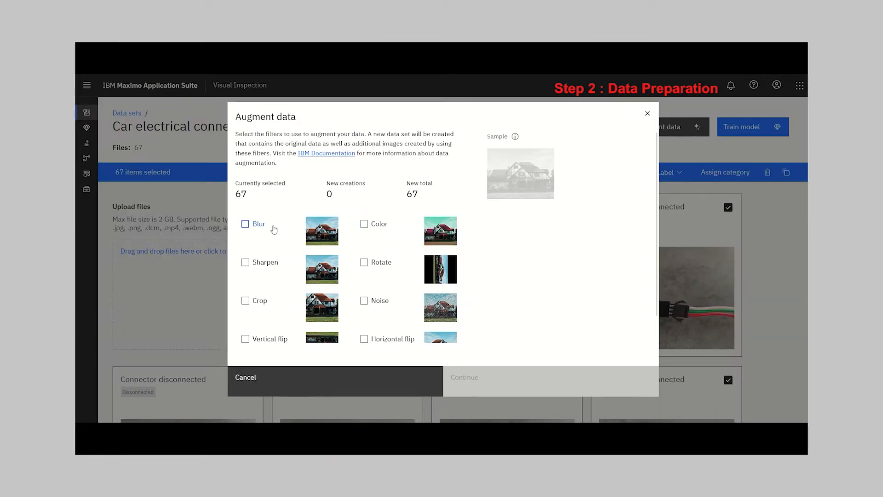
click(358, 262)
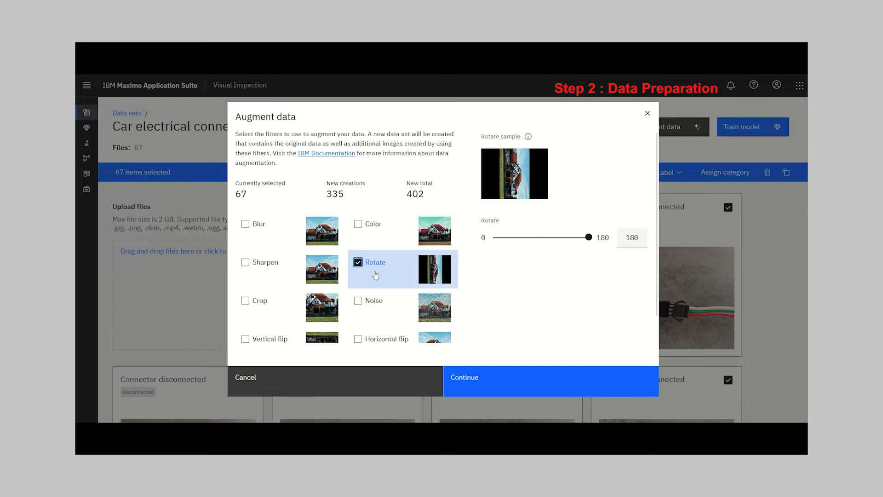
click(550, 377)
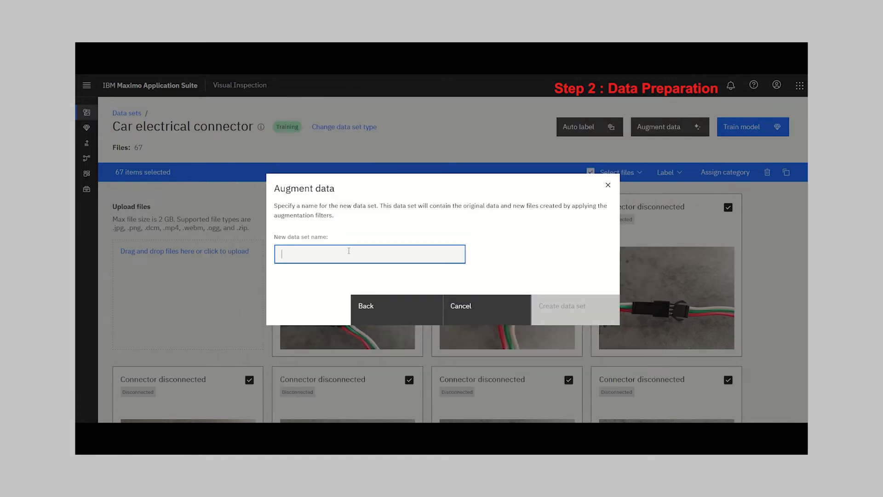
text(Augmented)
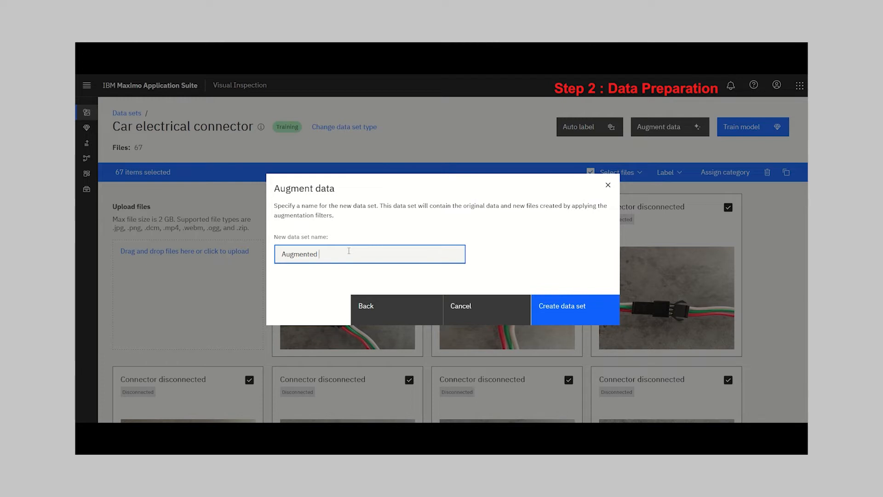
click(561, 306)
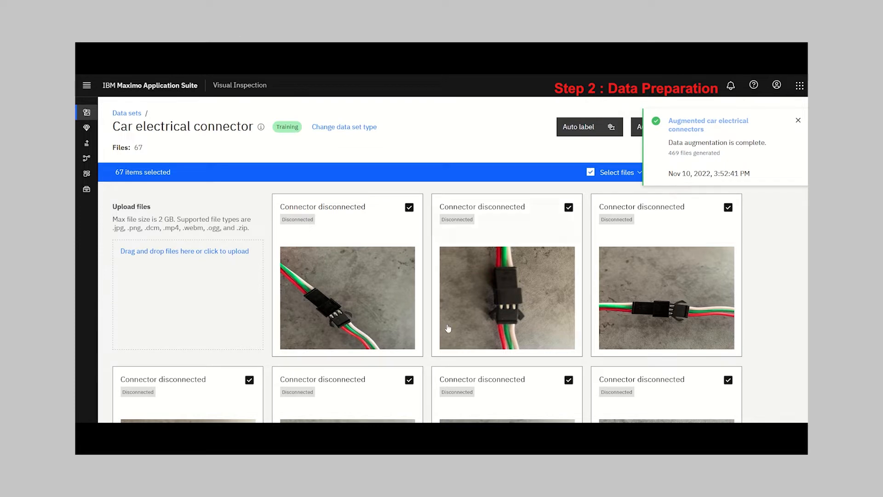
- Locate the Augmented car electrical connectors data set in Data sets and view its 536 files
click(127, 112)
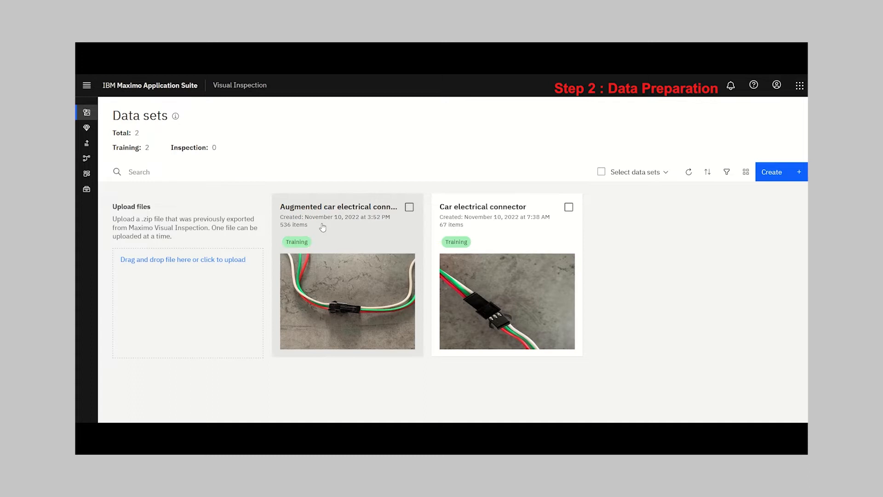
click(338, 206)
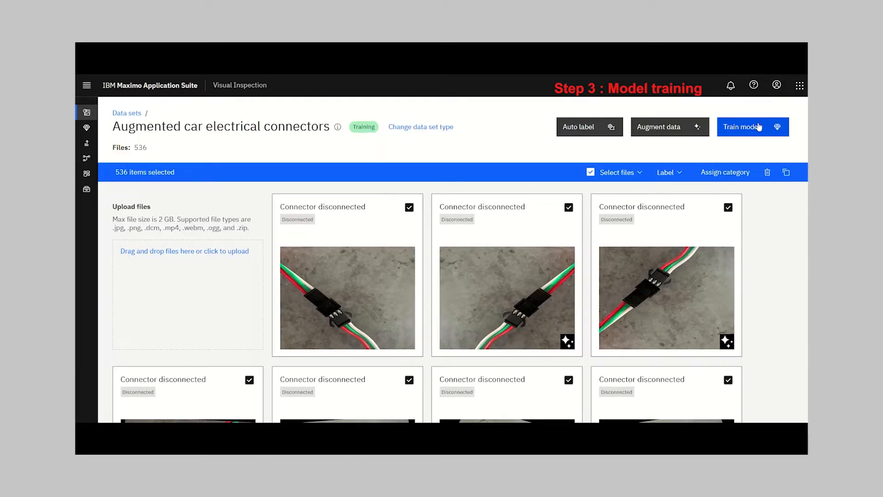
- Train a YOLO v3 object detection model with Advanced settings hyperparameters reviewed
click(752, 126)
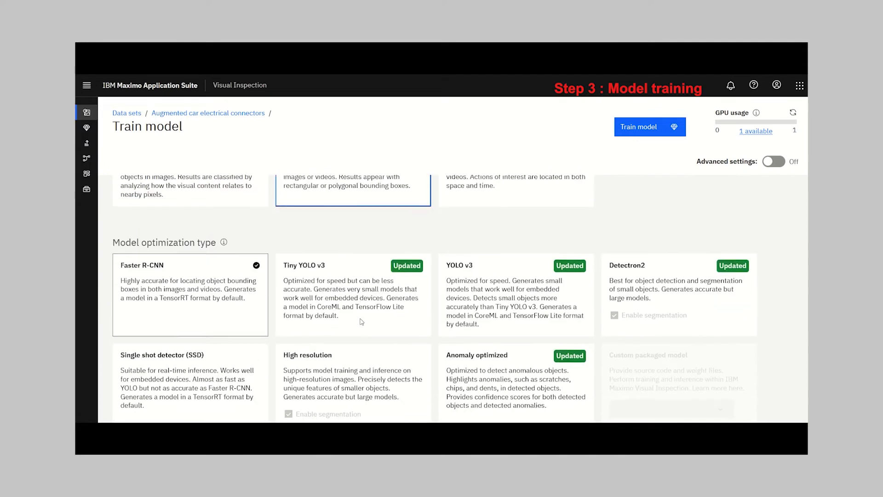
click(515, 295)
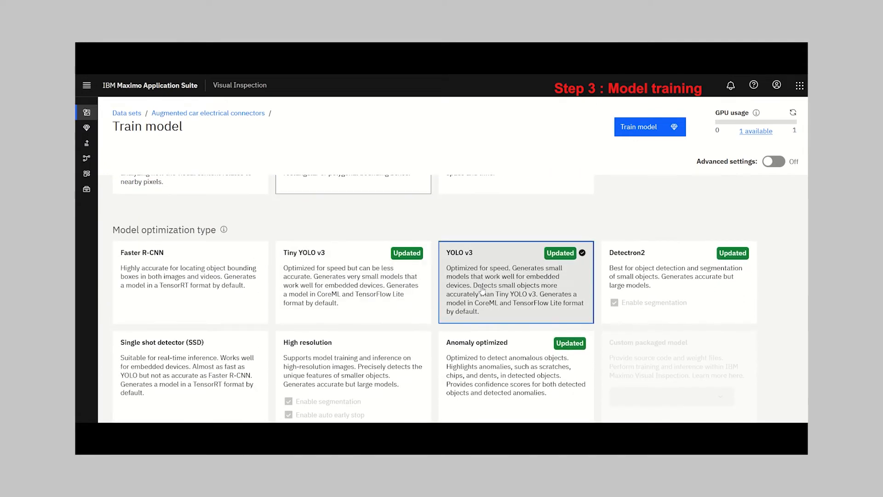
scroll(up, 3)
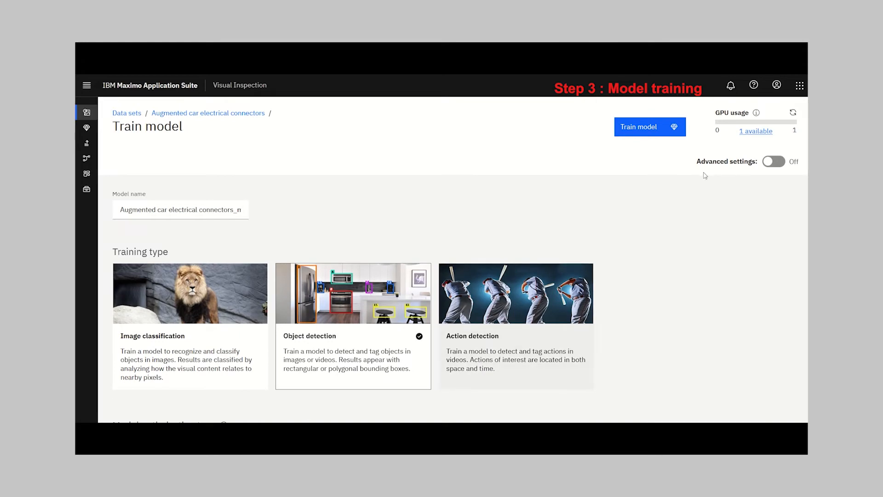
click(776, 161)
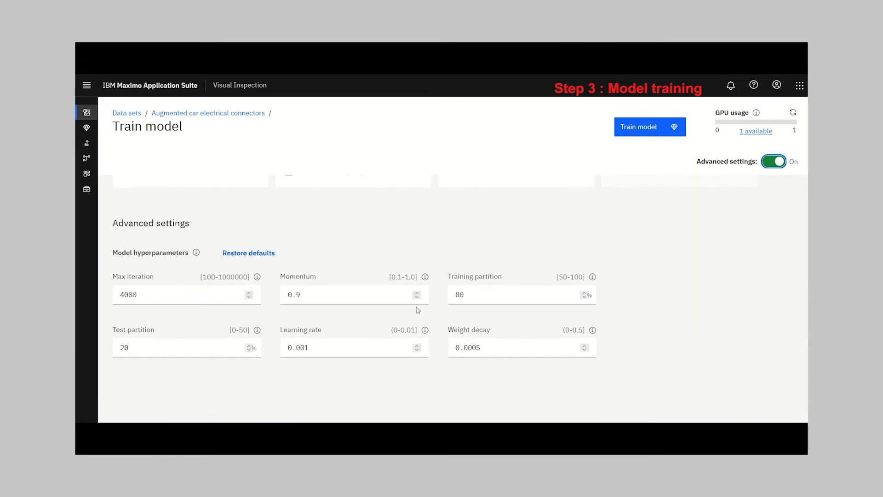
mouse_move(169, 314)
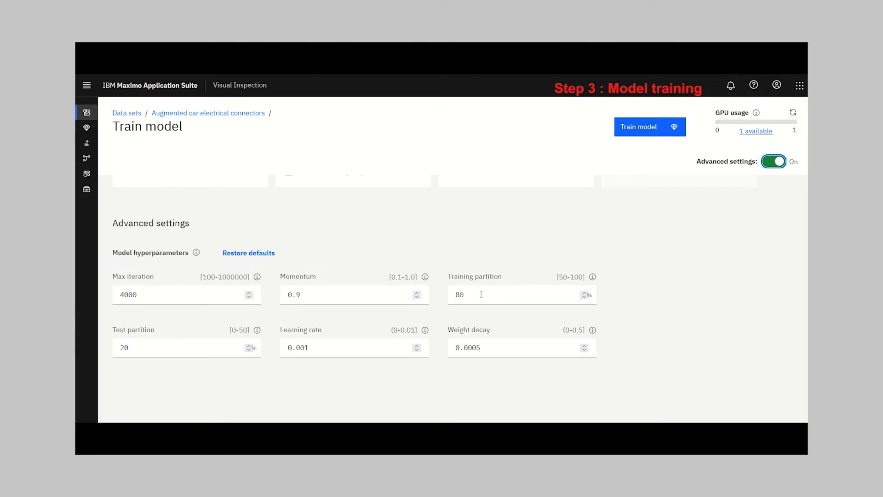
click(649, 126)
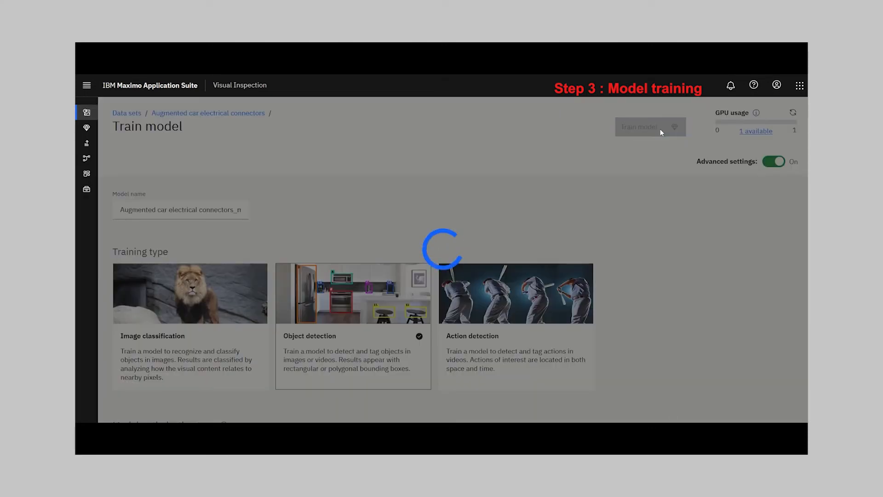
- View the finished Augmented car electrical connectors_model at 95.54% accuracy with Core ML and TensorFlow Lite downloads
click(650, 126)
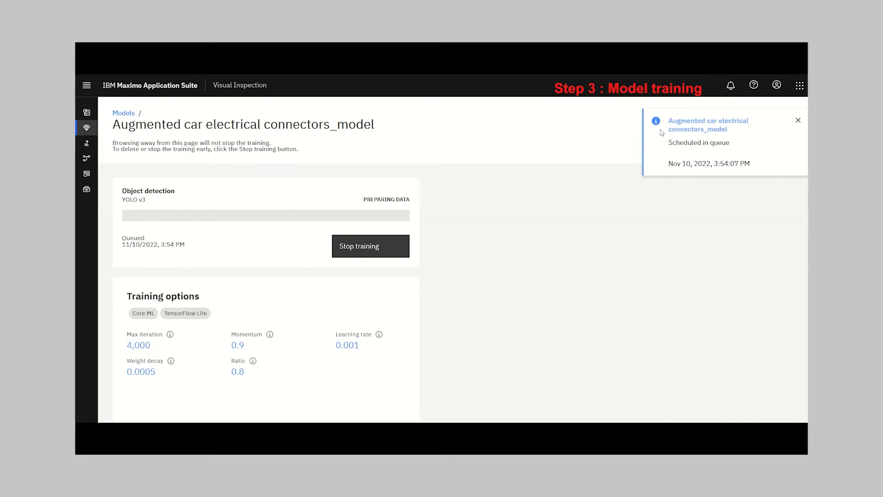
mouse_move(561, 152)
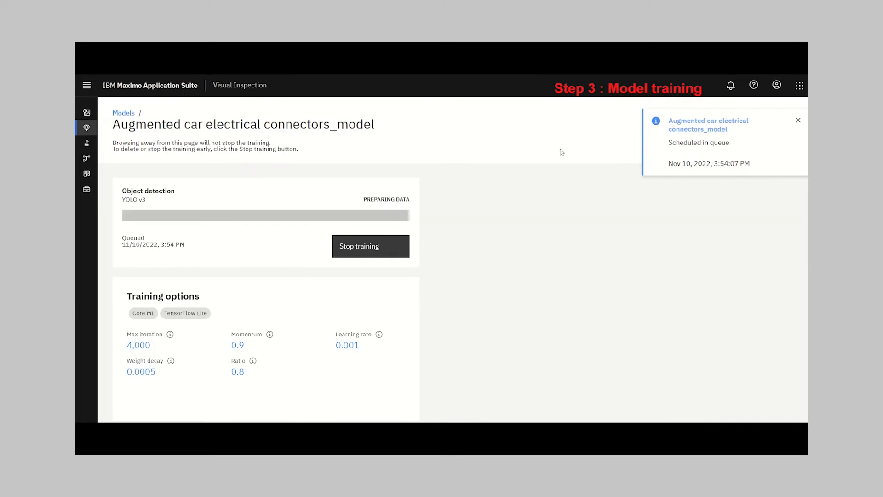
click(797, 119)
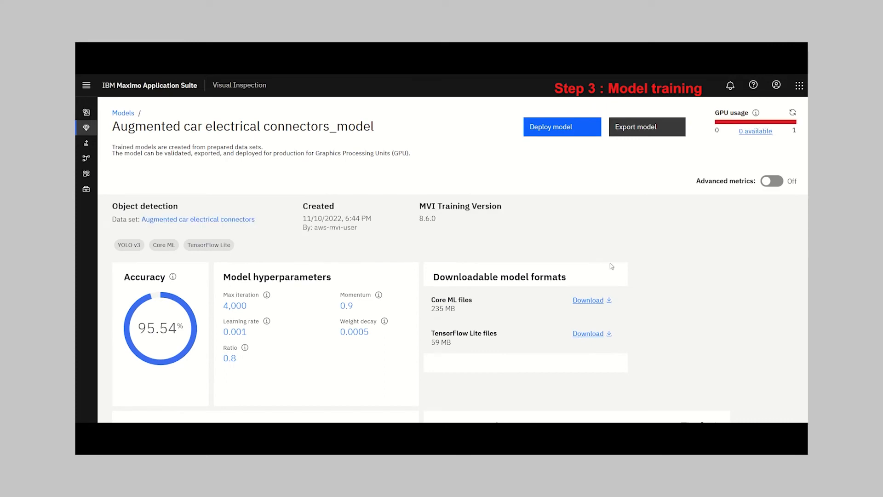
scroll(down, 3)
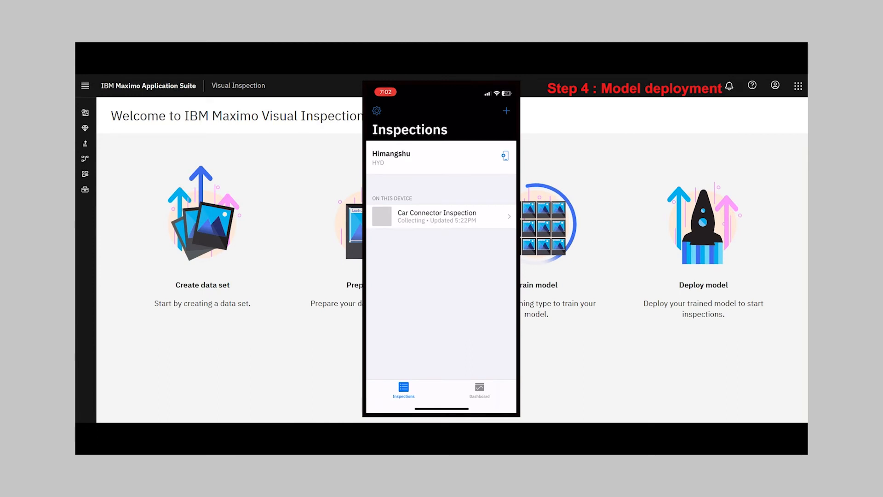
- Set the inspection's model to the augmented car electrical connectors model
click(440, 216)
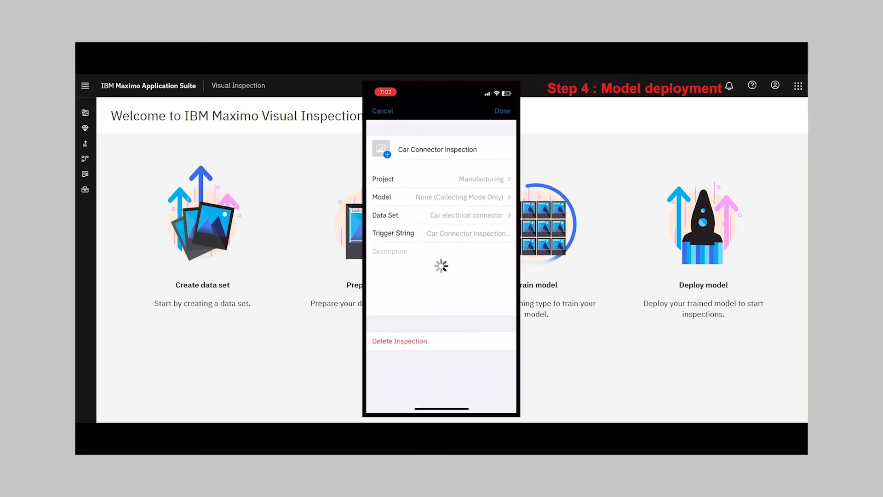
click(440, 197)
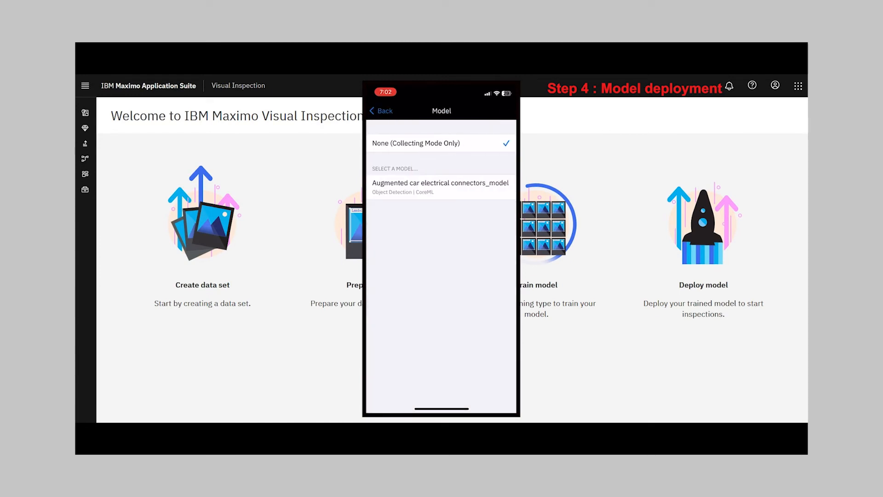
click(440, 182)
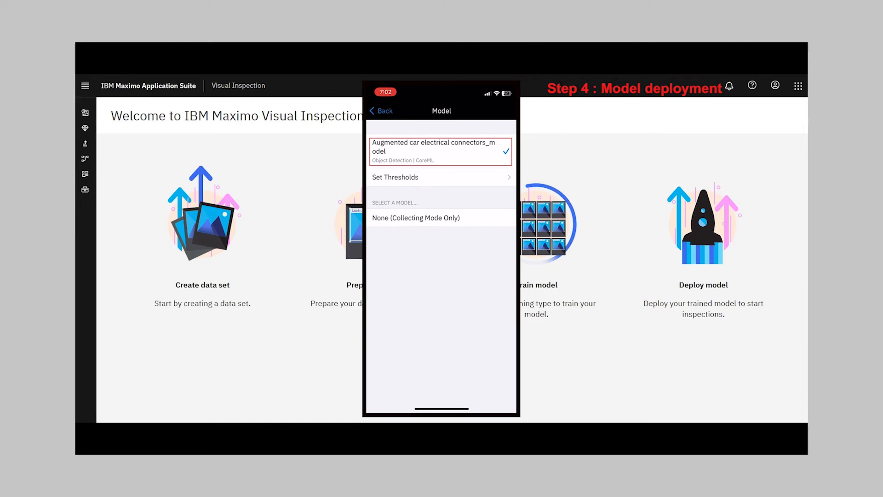
- Make the inspection fail when Connected falls below its 75% threshold and save the settings
click(441, 177)
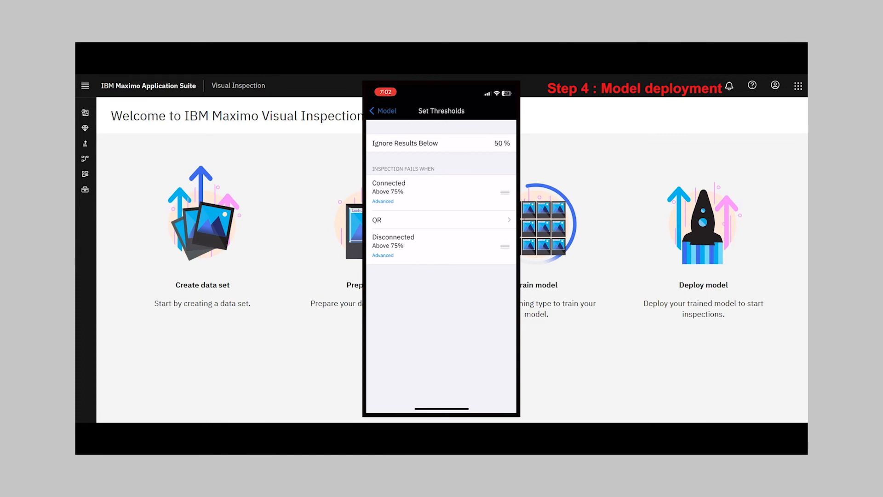
click(382, 200)
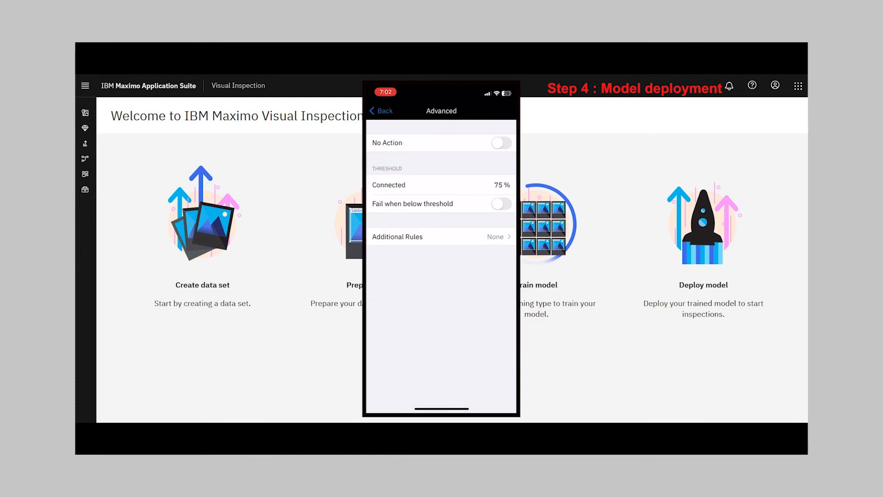
click(501, 203)
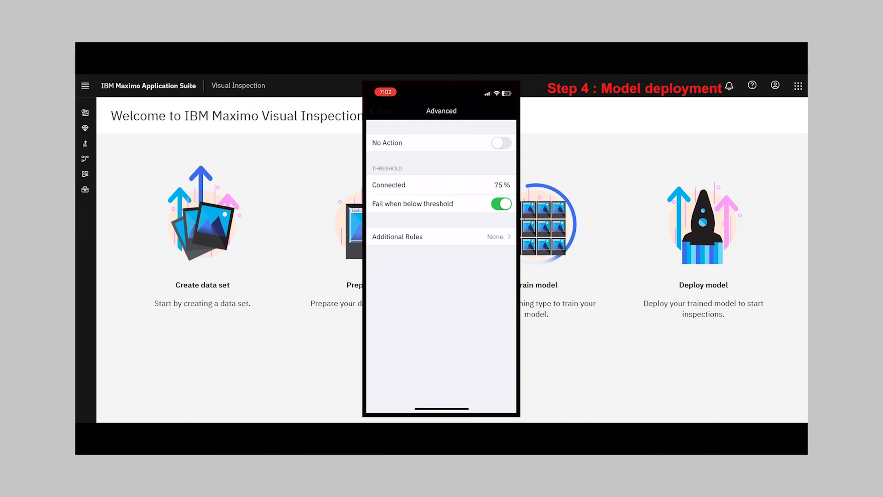
click(379, 111)
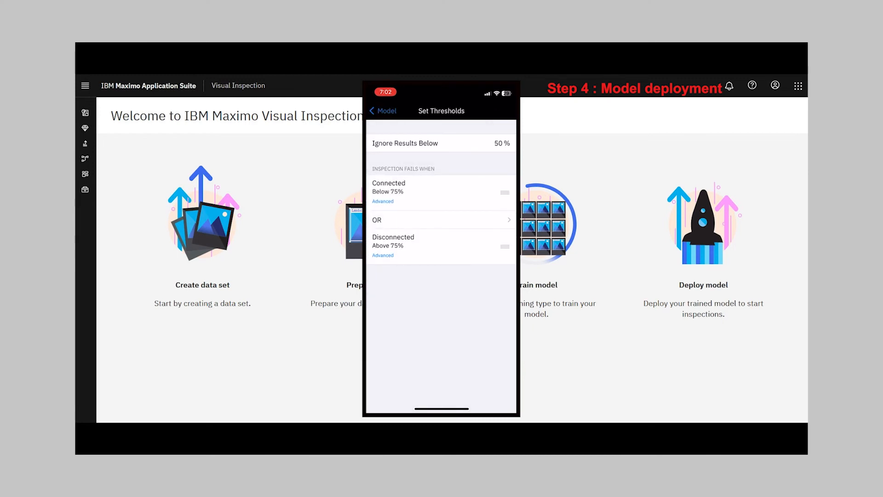
click(382, 110)
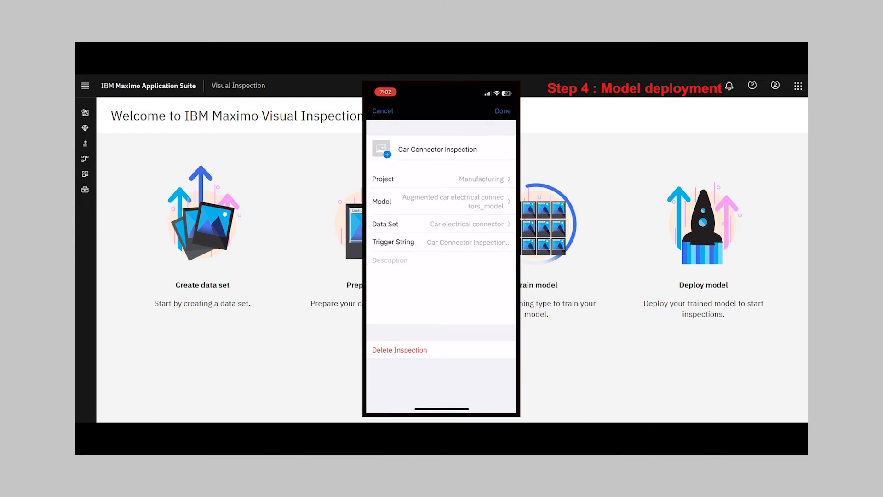
click(502, 111)
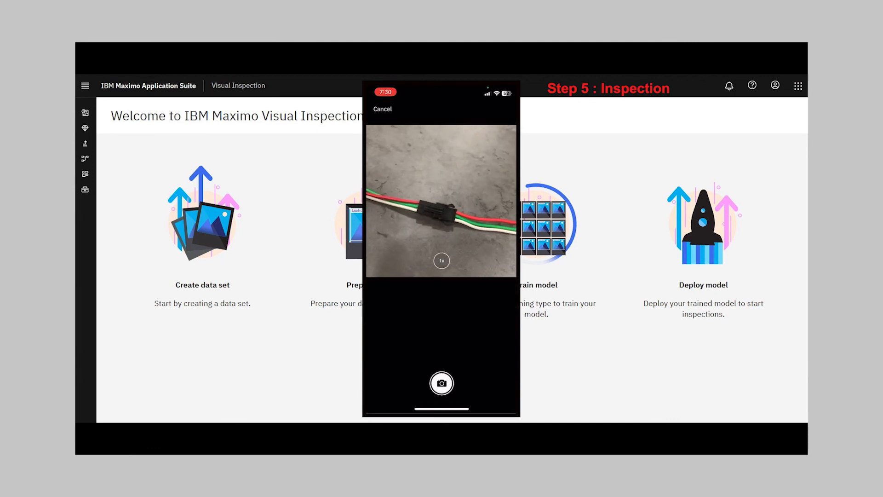
- Photograph a single connector (fail) and then two connectors (pass, Disconnected 98.49%, Connected 88.41%)
click(442, 382)
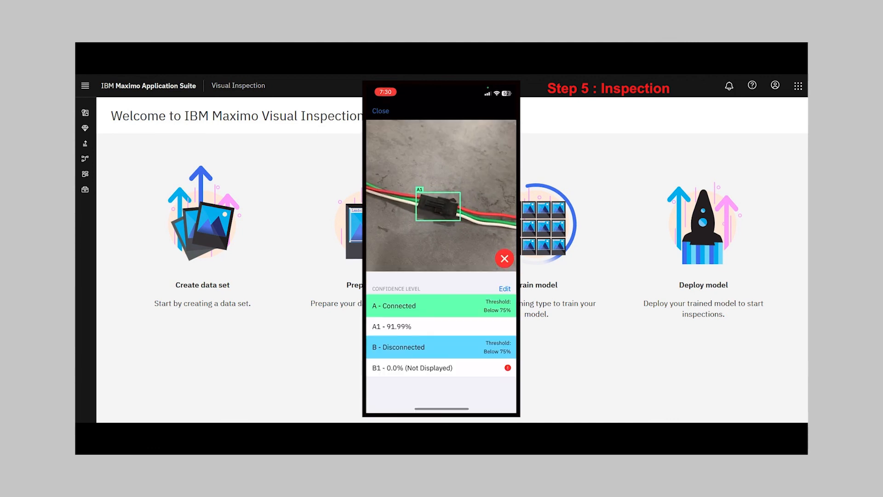
click(504, 258)
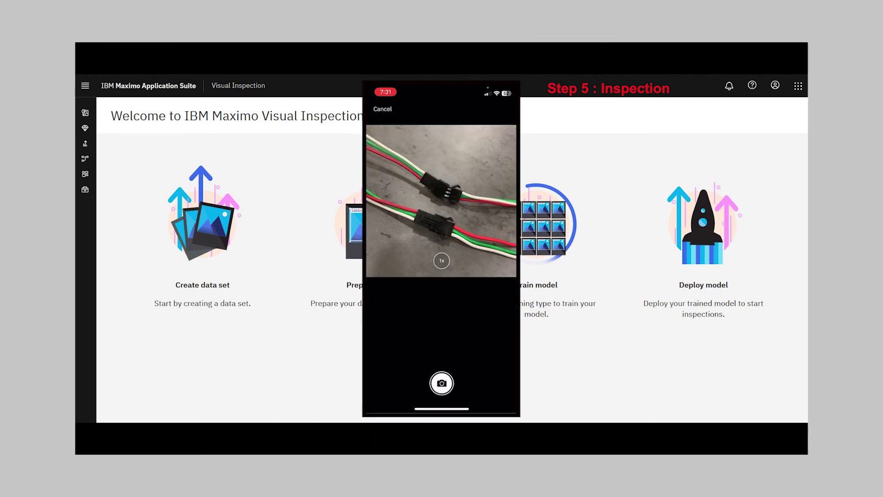
click(441, 382)
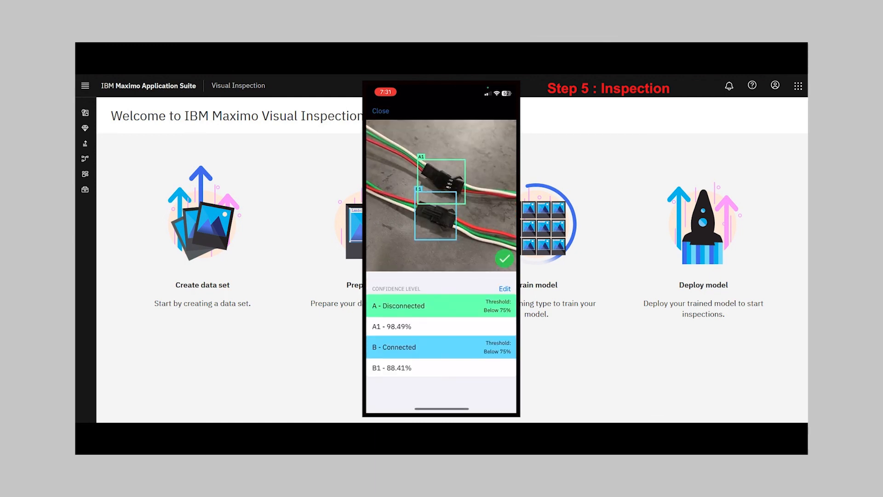